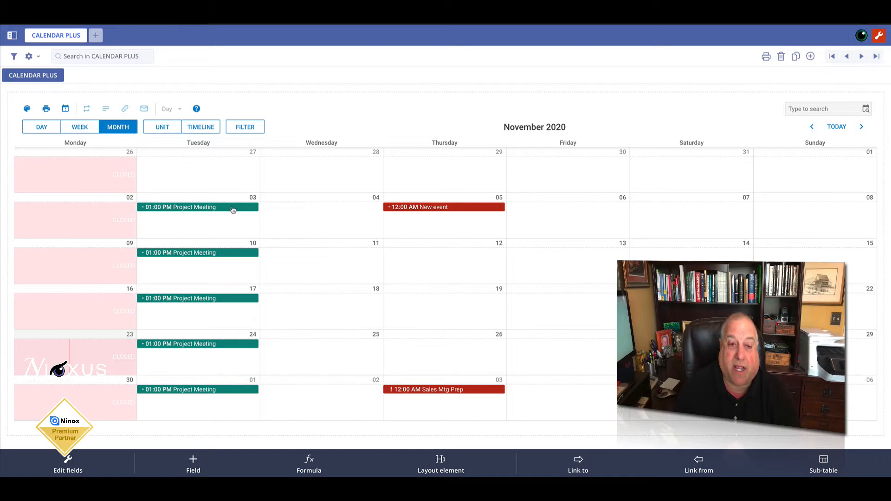
Select the recurring Project Meeting event and choose Edit Series to modify the whole series.
click(197, 206)
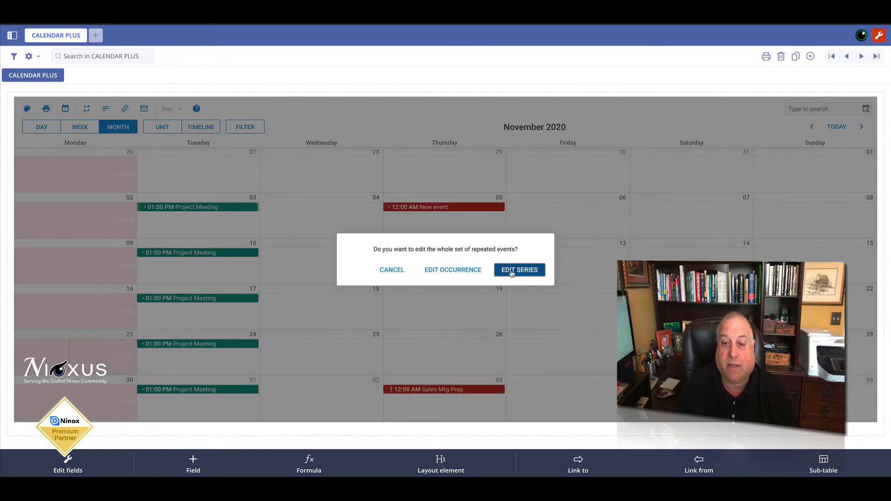
click(518, 269)
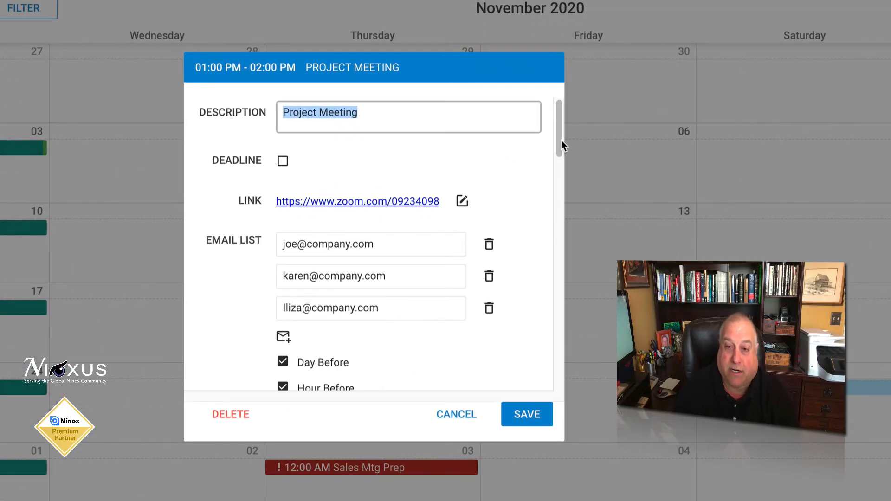
scroll(down, 3)
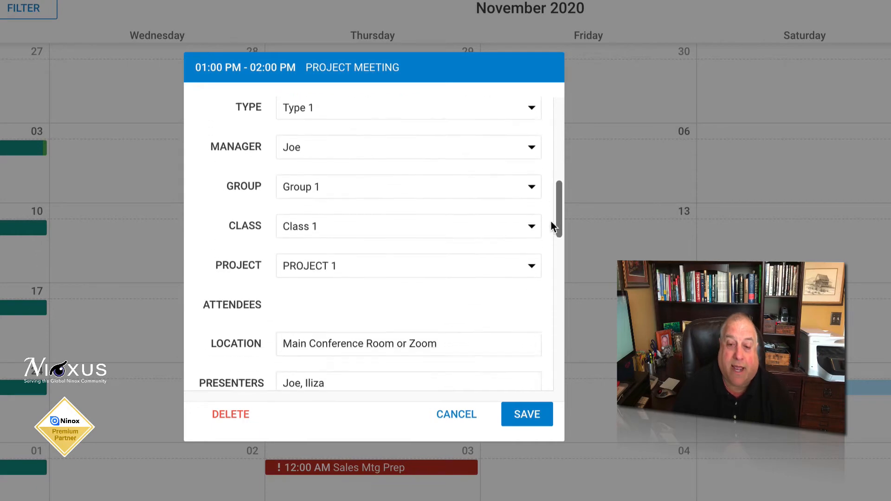
scroll(down, 3)
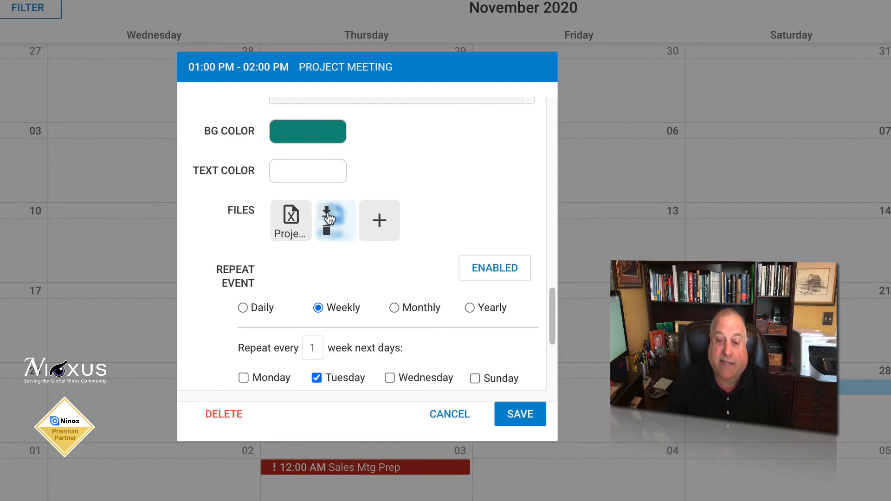
mouse_move(328, 221)
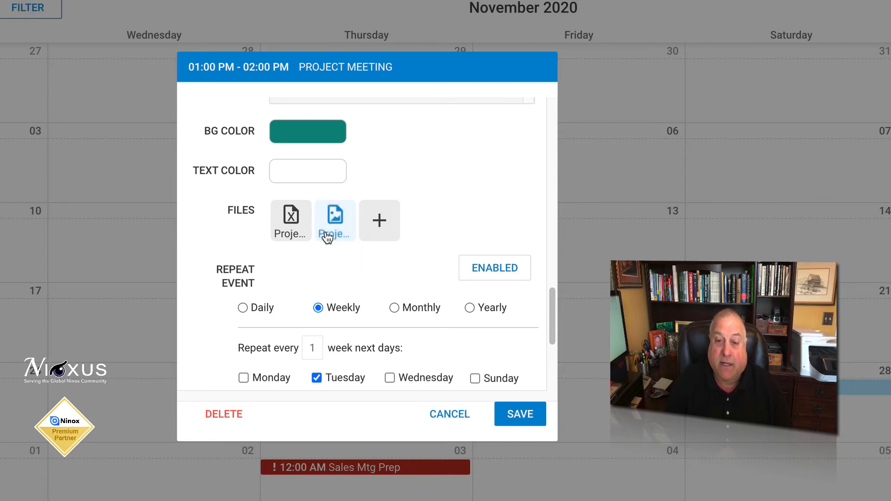
Delete the second attached file, leaving only the spreadsheet attachment on the series.
click(335, 221)
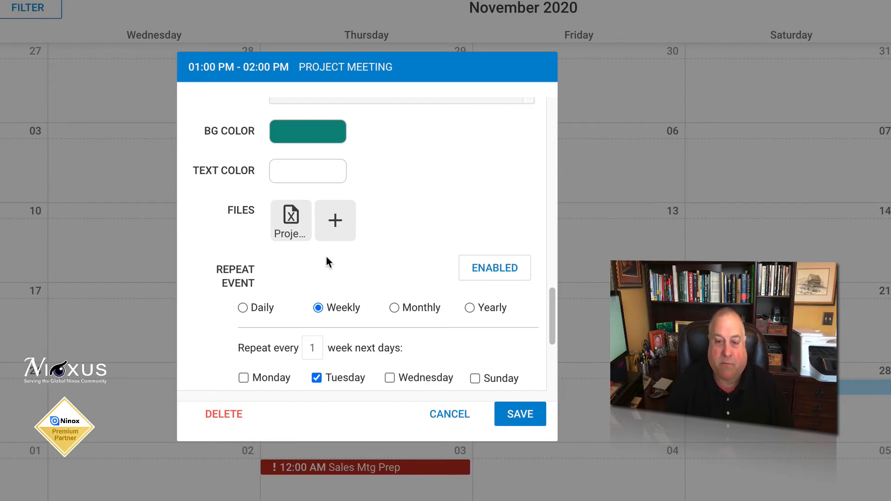
mouse_move(347, 275)
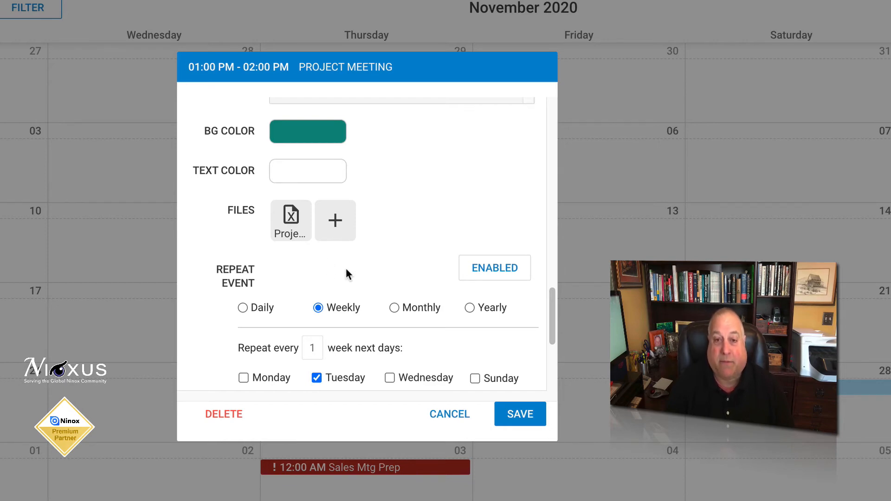
mouse_move(344, 279)
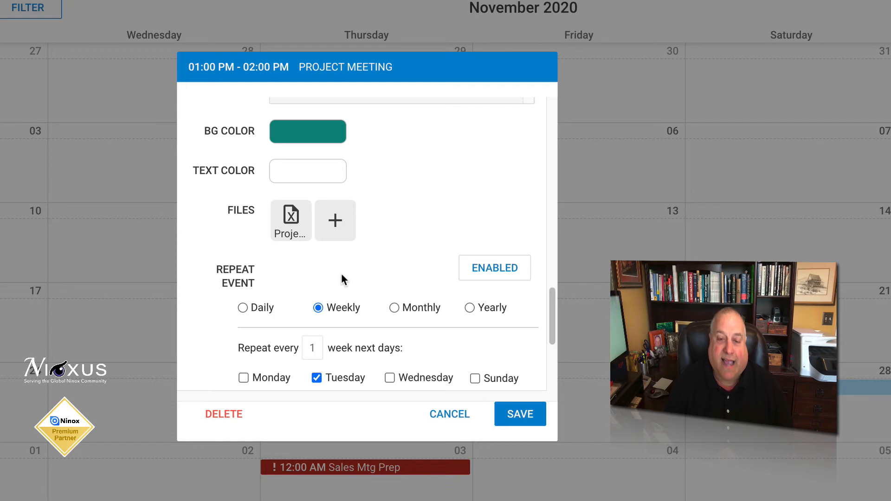